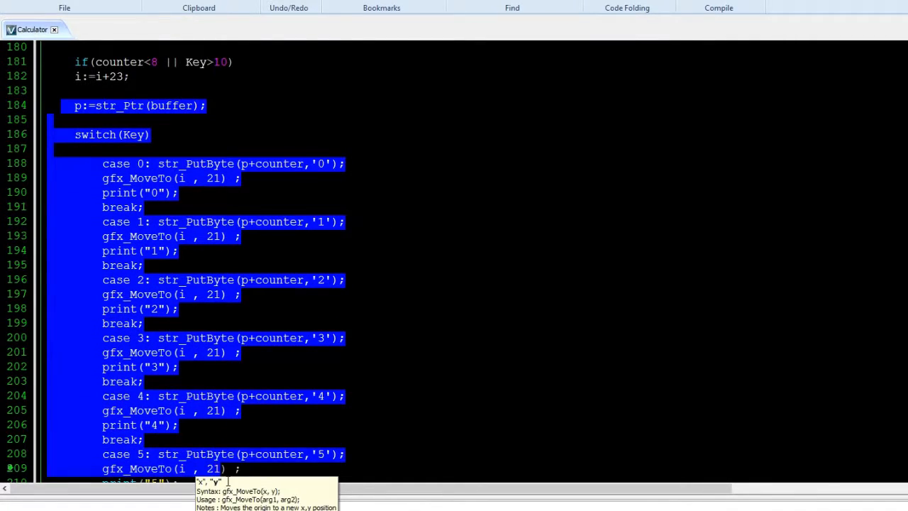
scroll("down", 3)
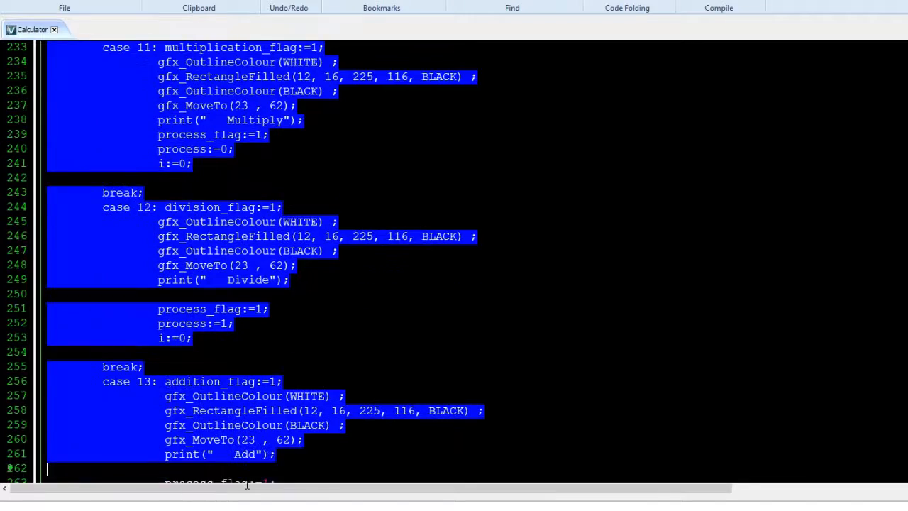
scroll("down", 3)
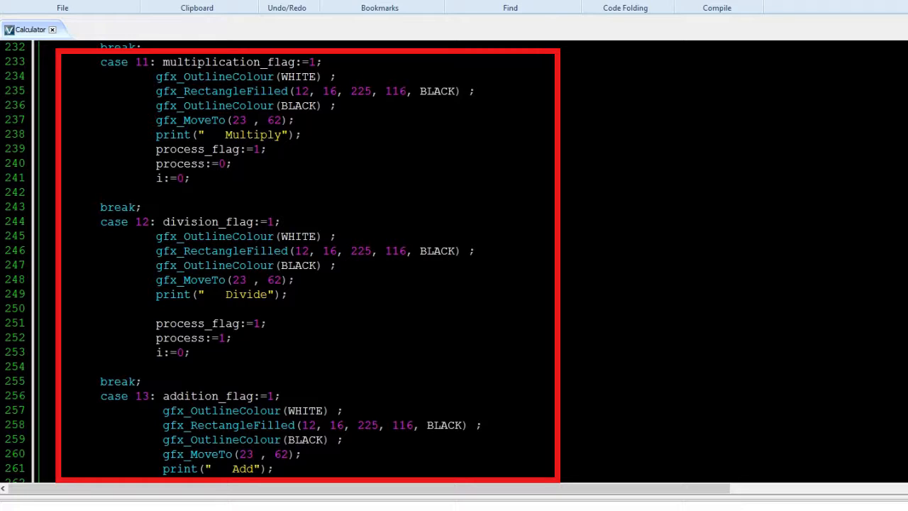
scroll("down", 3)
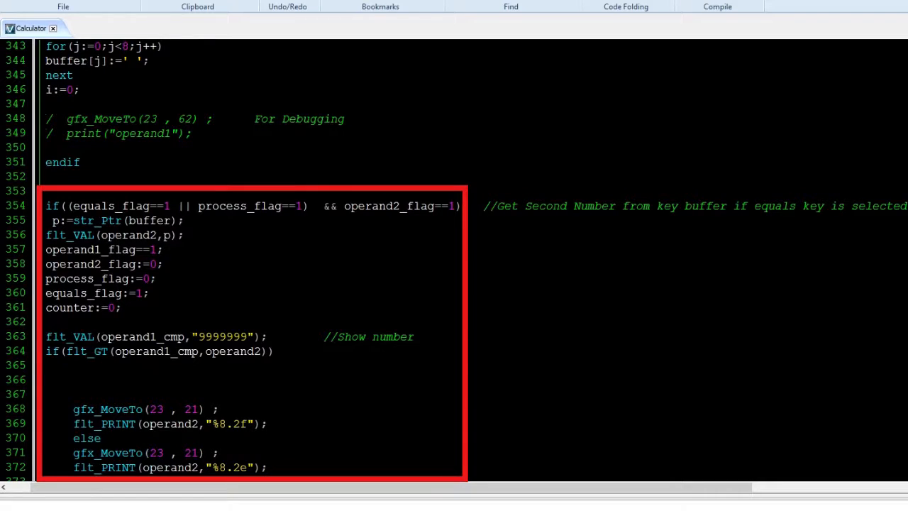
scroll("down", 3)
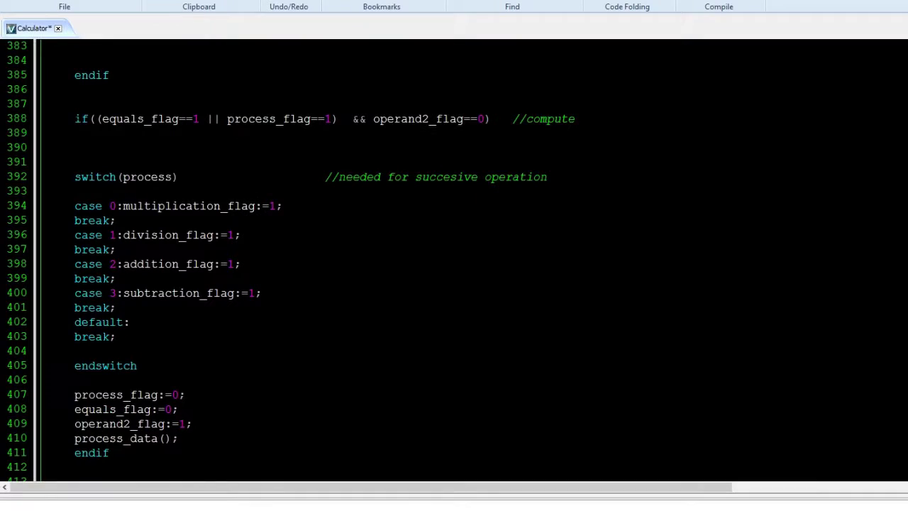